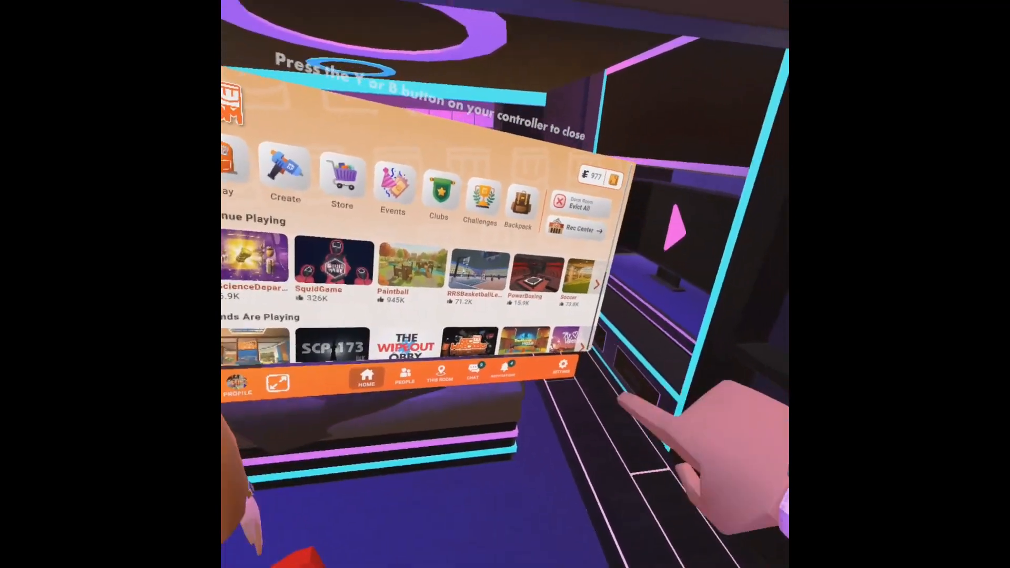
- Bring up the Game Settings panel from the watch menu's Settings option
left_click(562, 372)
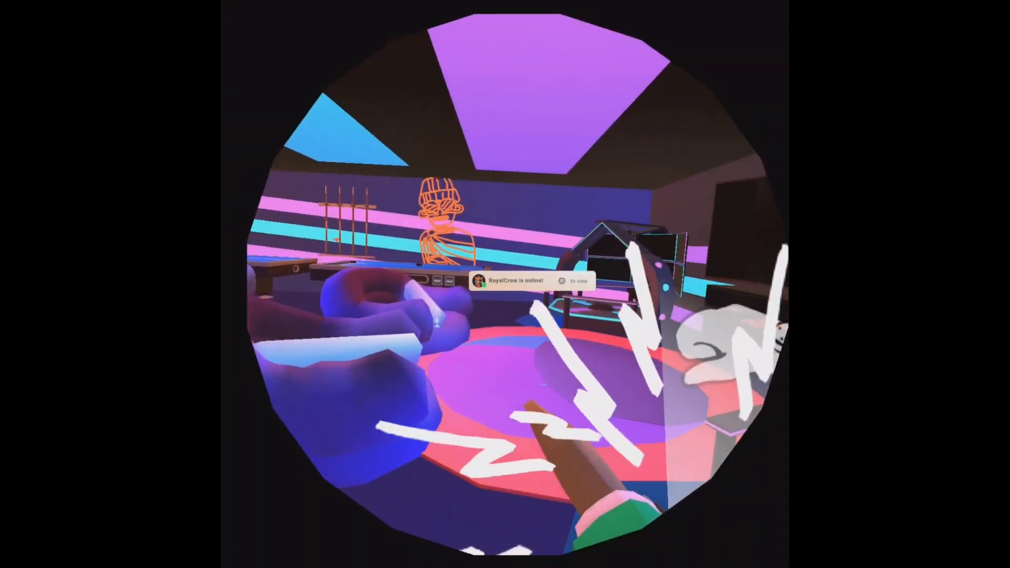
mouse_move(505, 284)
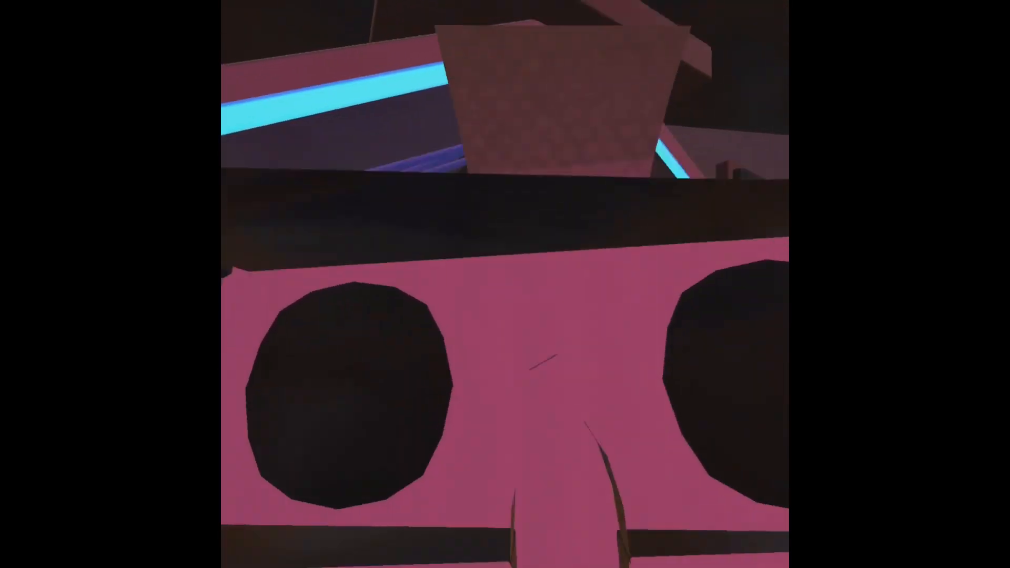
mouse_move(505, 284)
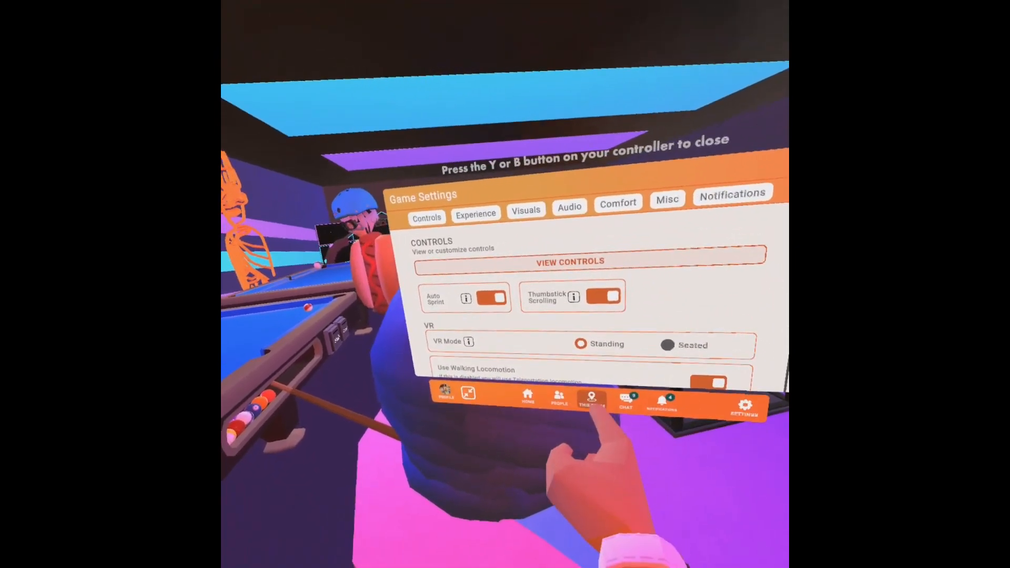
- Return to the menu Home page, open the Play room browser and pick a room to load
left_click(527, 398)
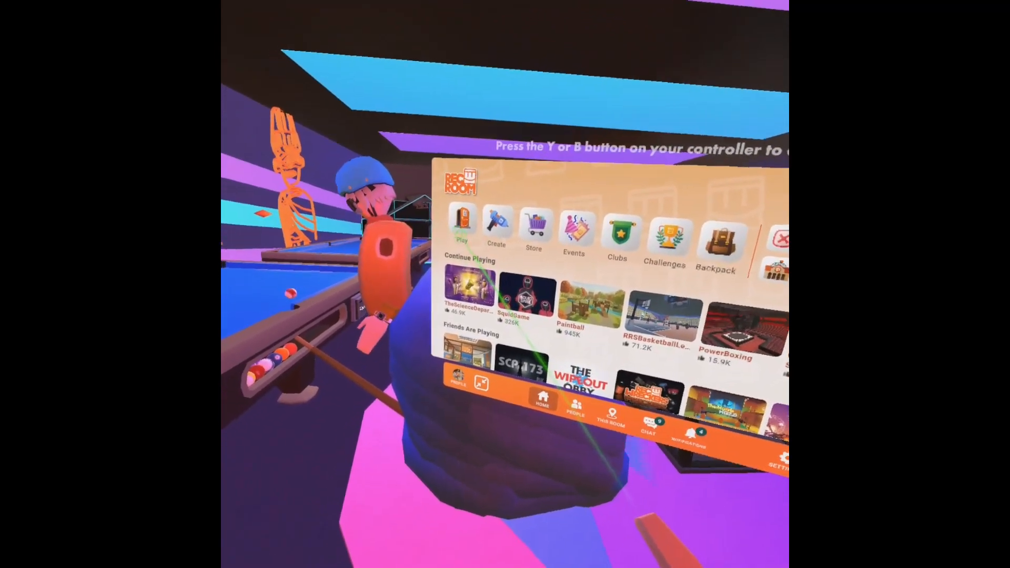
left_click(461, 222)
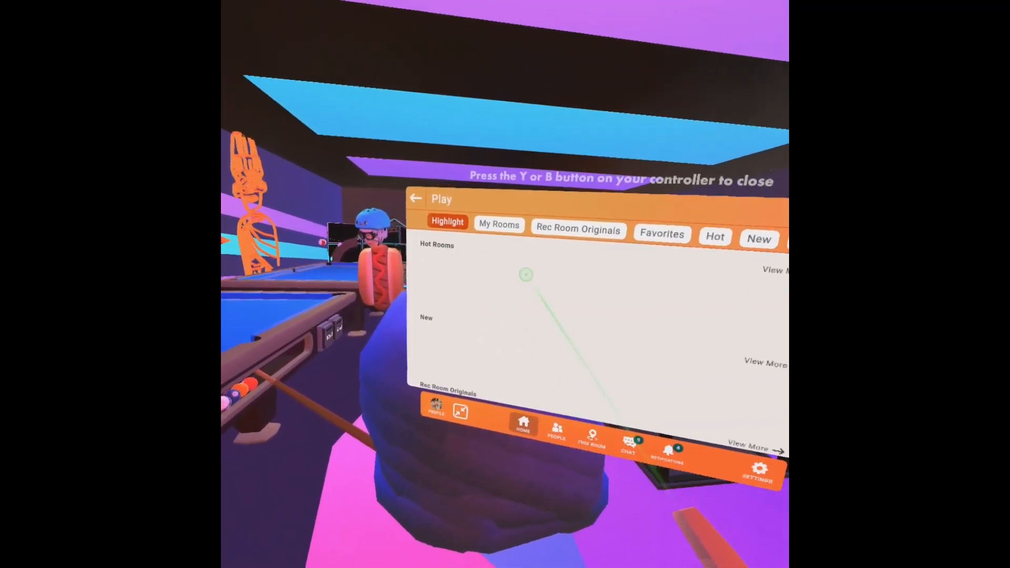
left_click(661, 234)
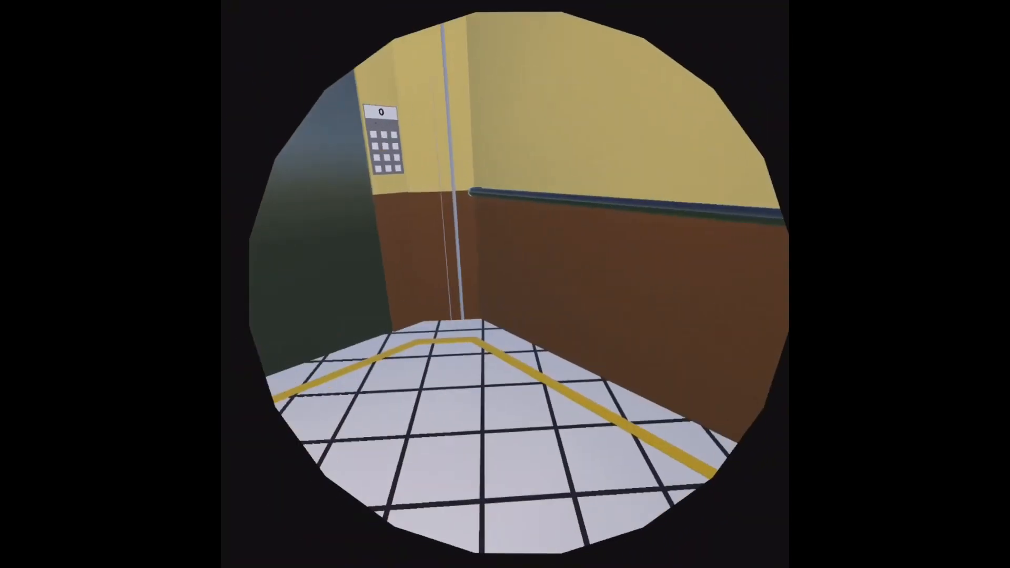
mouse_move(505, 284)
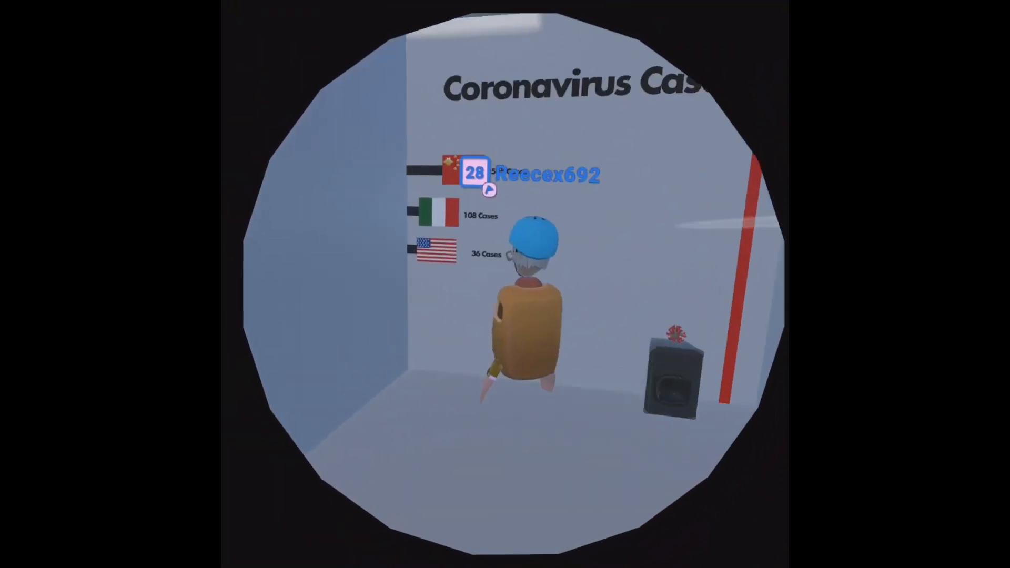
mouse_move(505, 284)
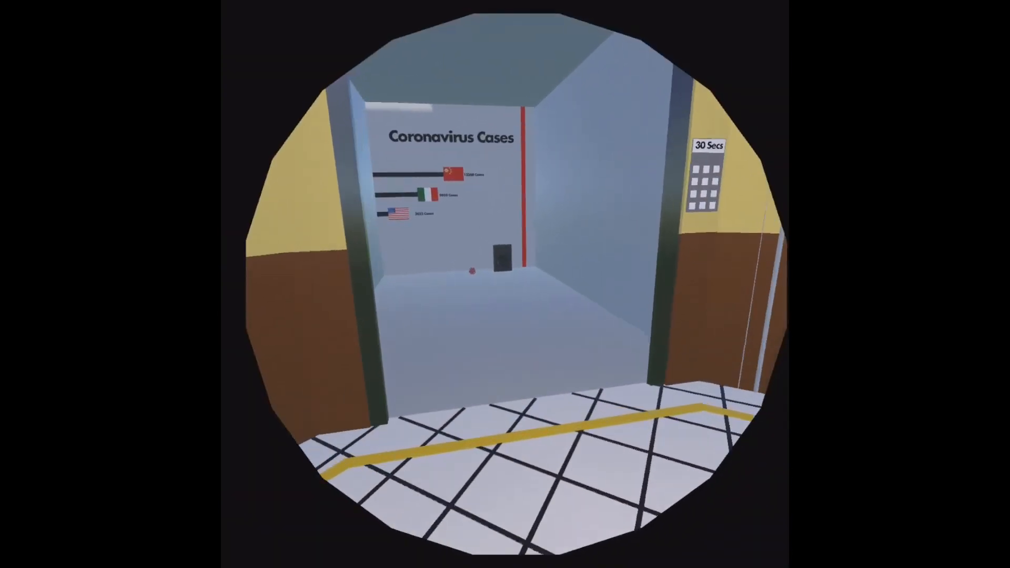
mouse_move(505, 284)
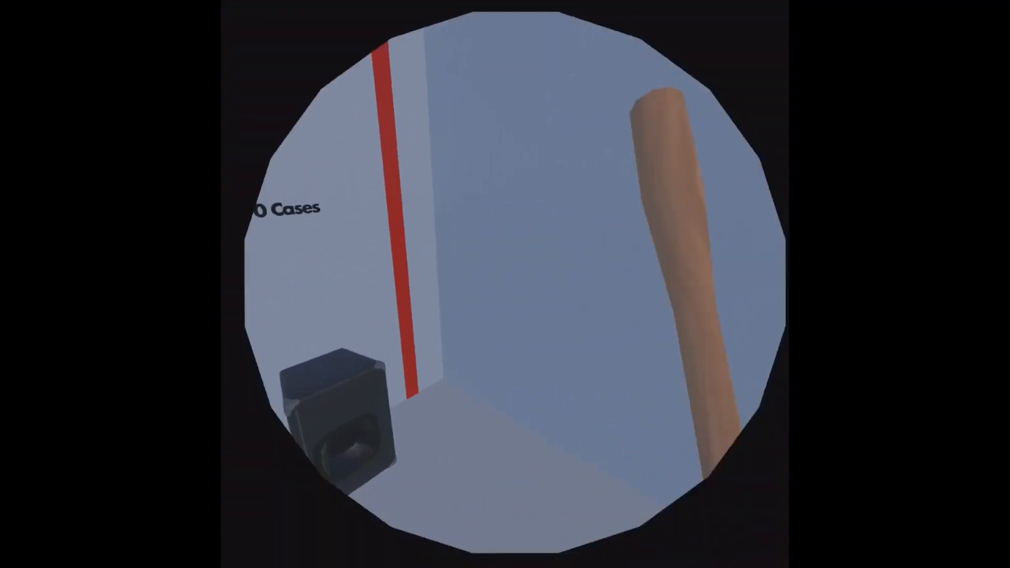
mouse_move(505, 284)
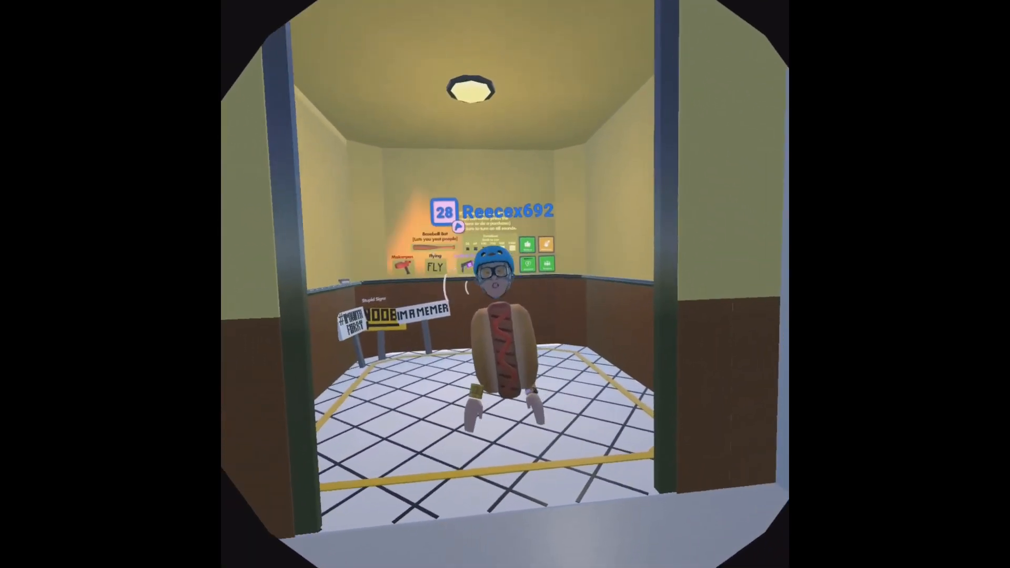
mouse_move(505, 284)
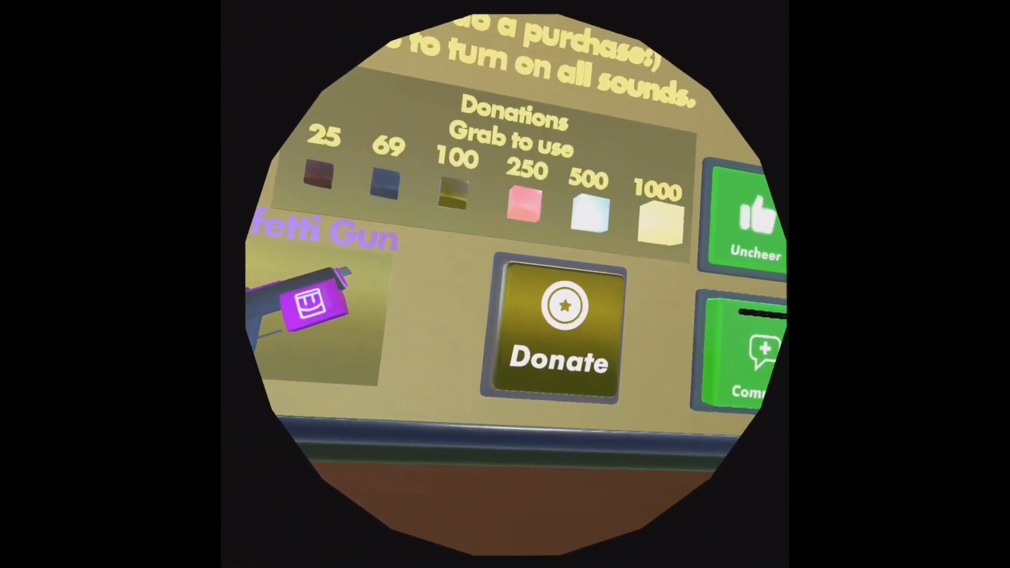
- View the elevator's Donations wall panel with its tiers and Donate option
left_click(457, 187)
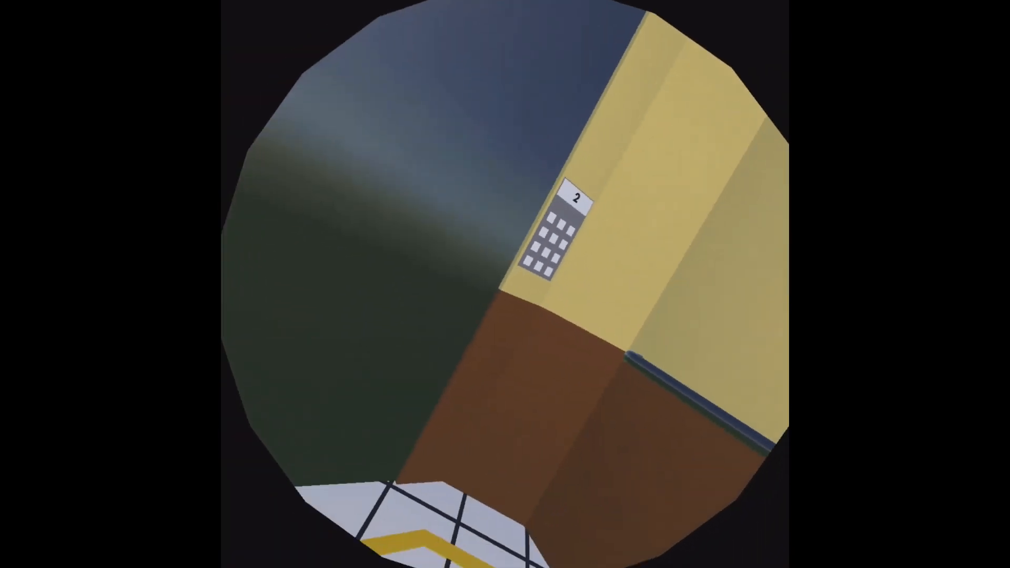
mouse_move(505, 284)
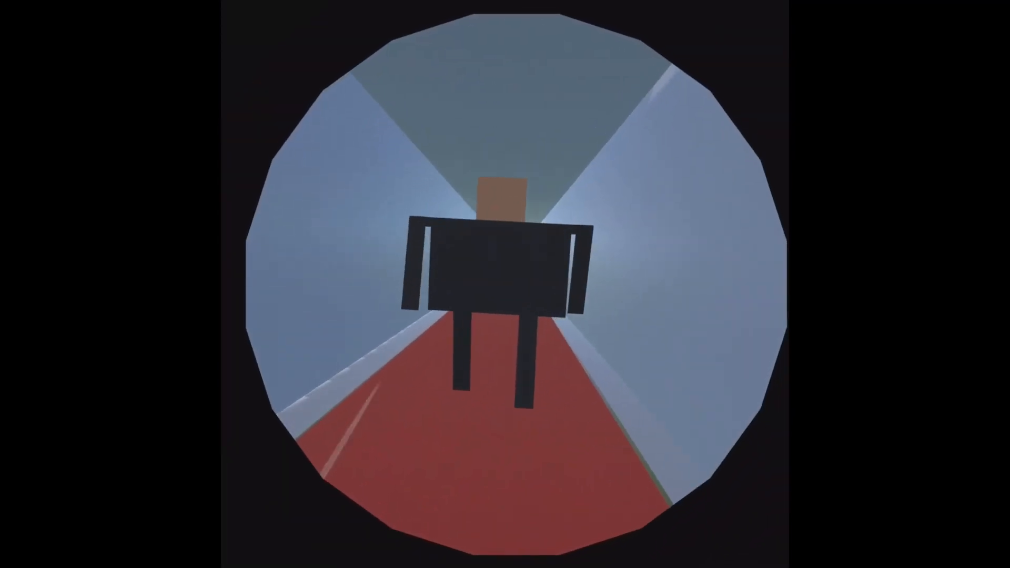
mouse_move(505, 284)
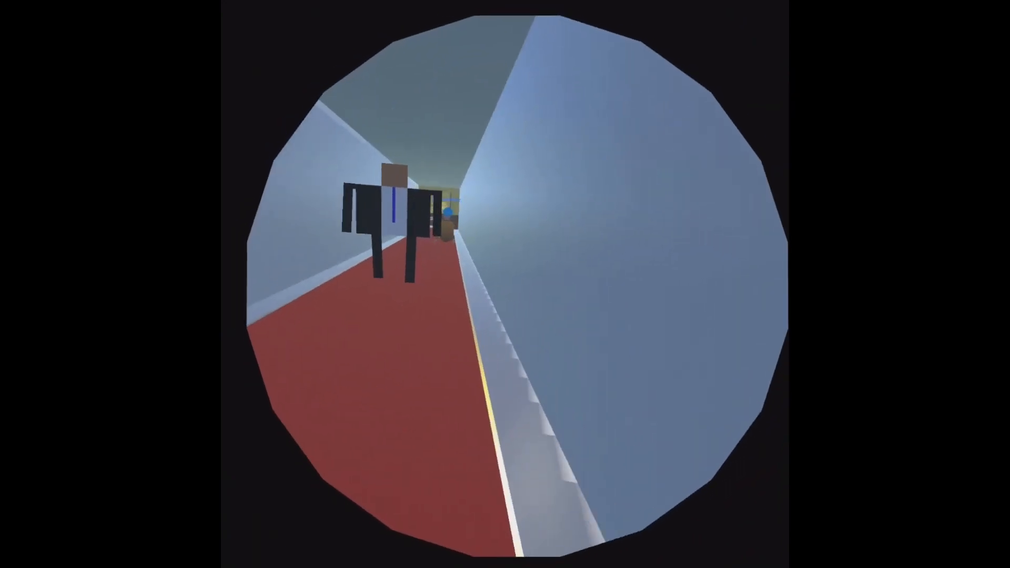
mouse_move(505, 284)
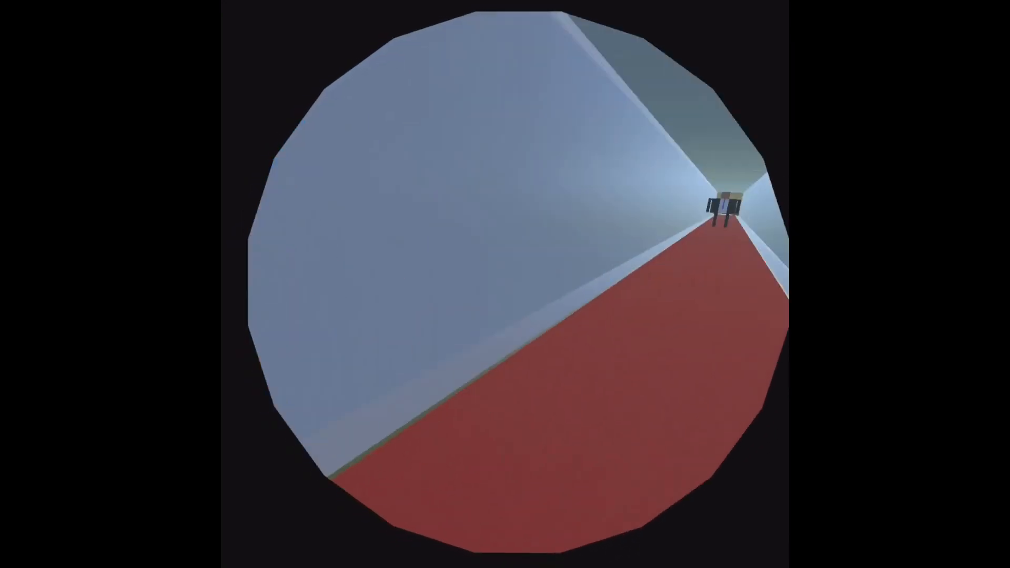
mouse_move(505, 284)
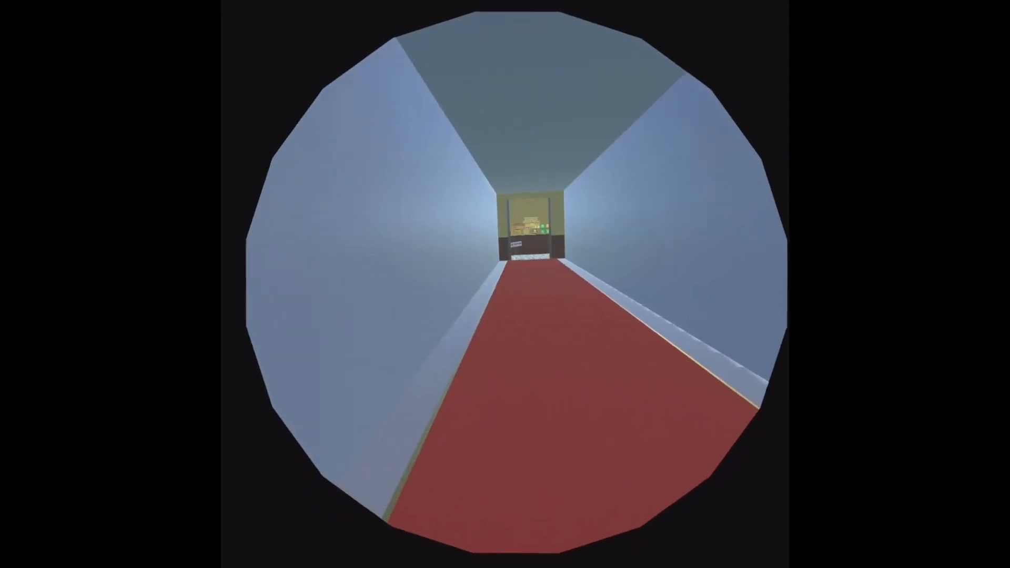
mouse_move(505, 284)
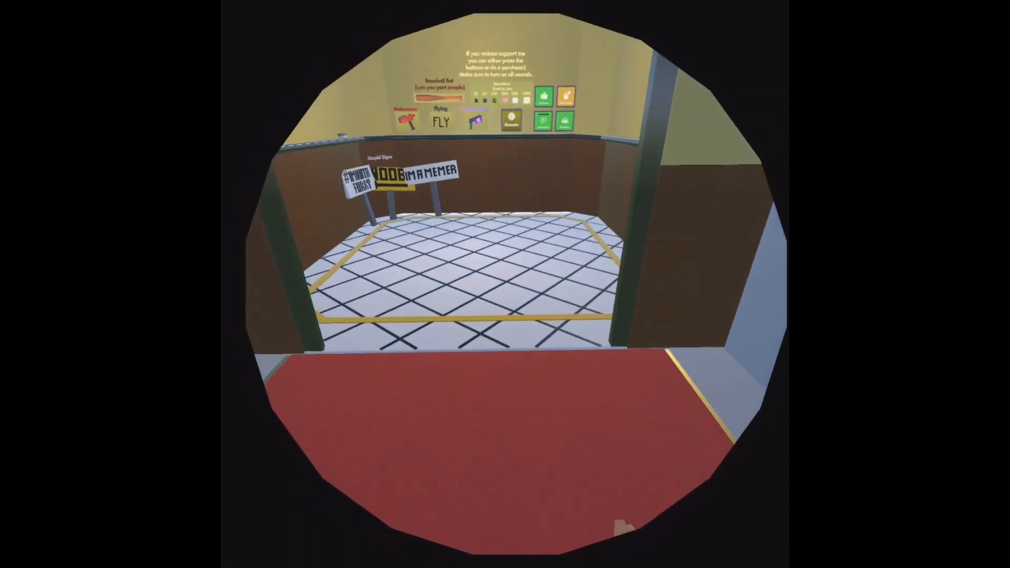
mouse_move(505, 284)
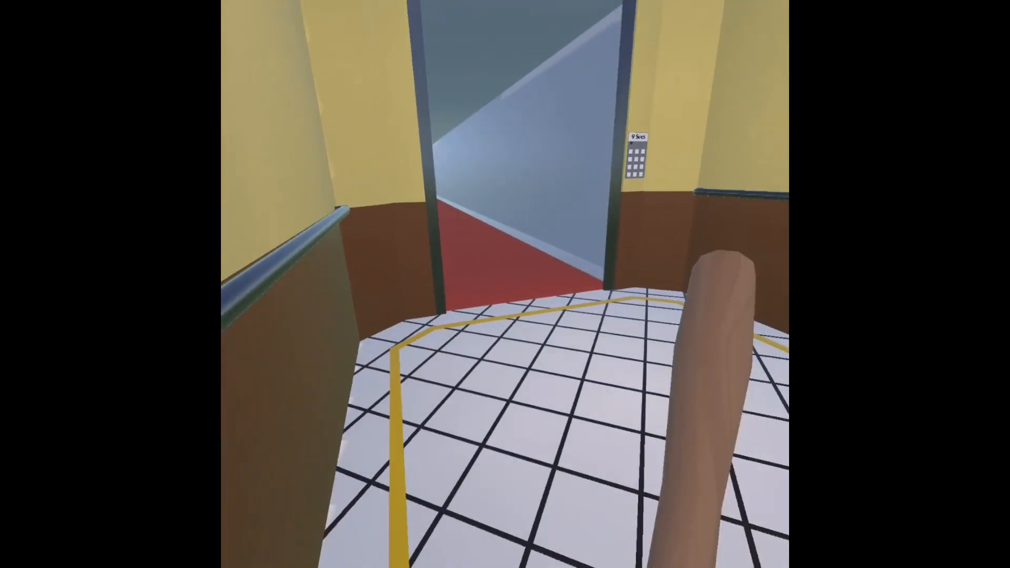
mouse_move(505, 284)
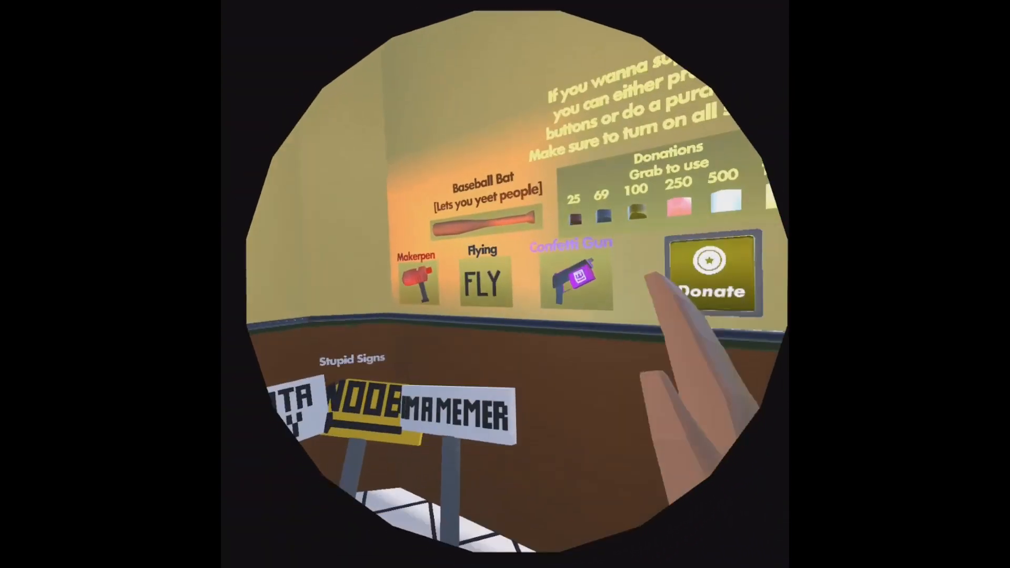
mouse_move(505, 284)
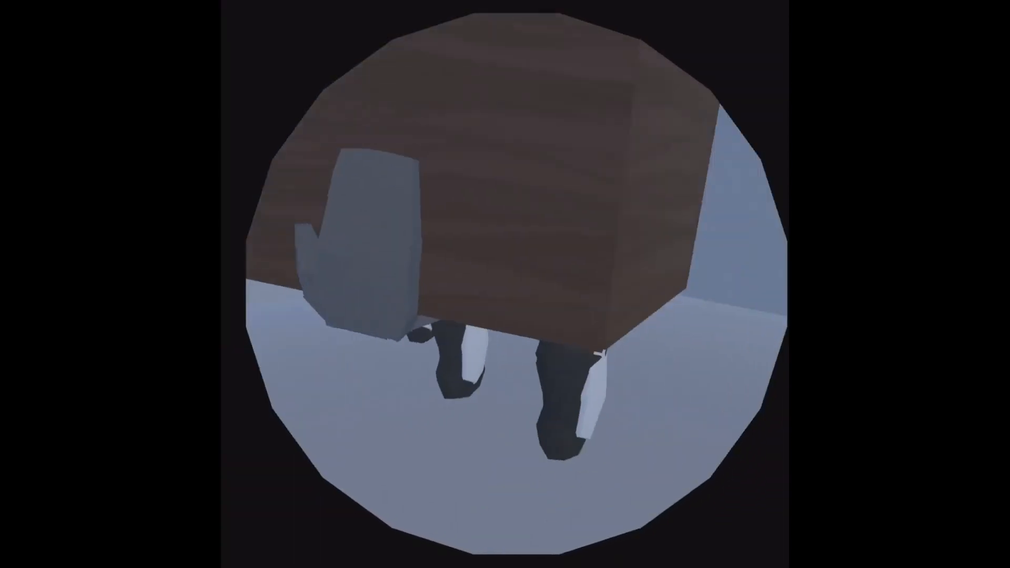
mouse_move(504, 284)
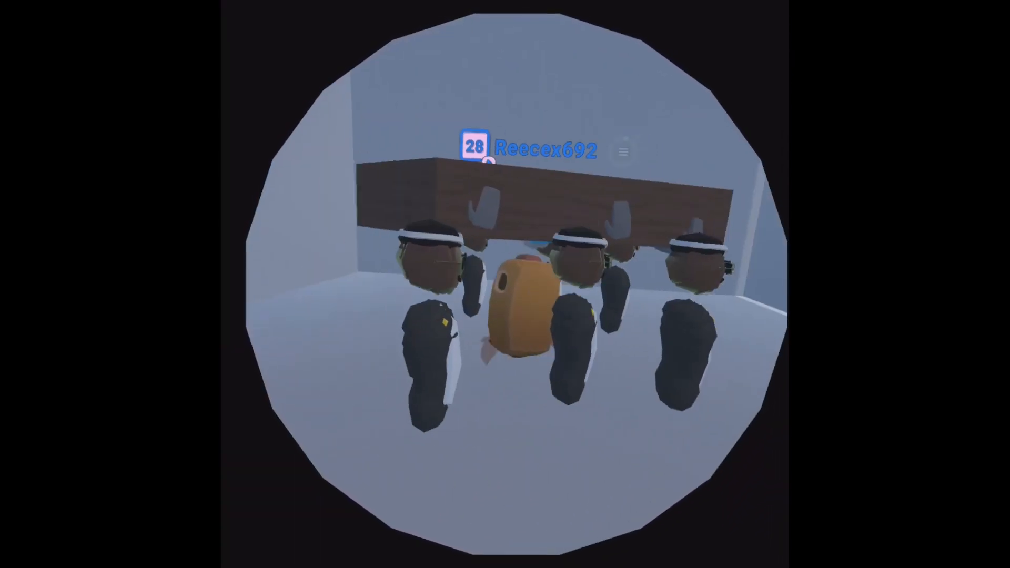
mouse_move(505, 284)
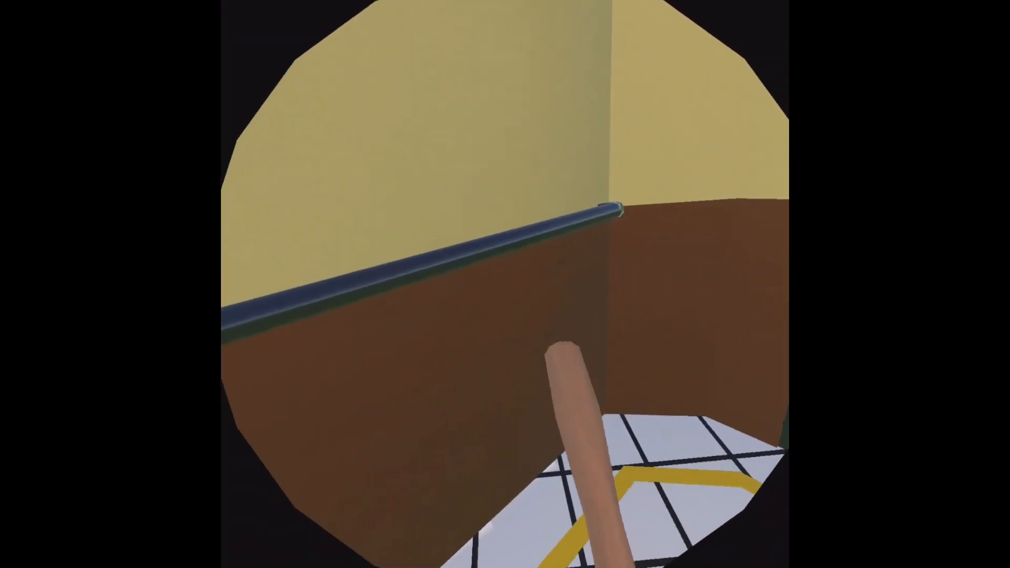
mouse_move(504, 284)
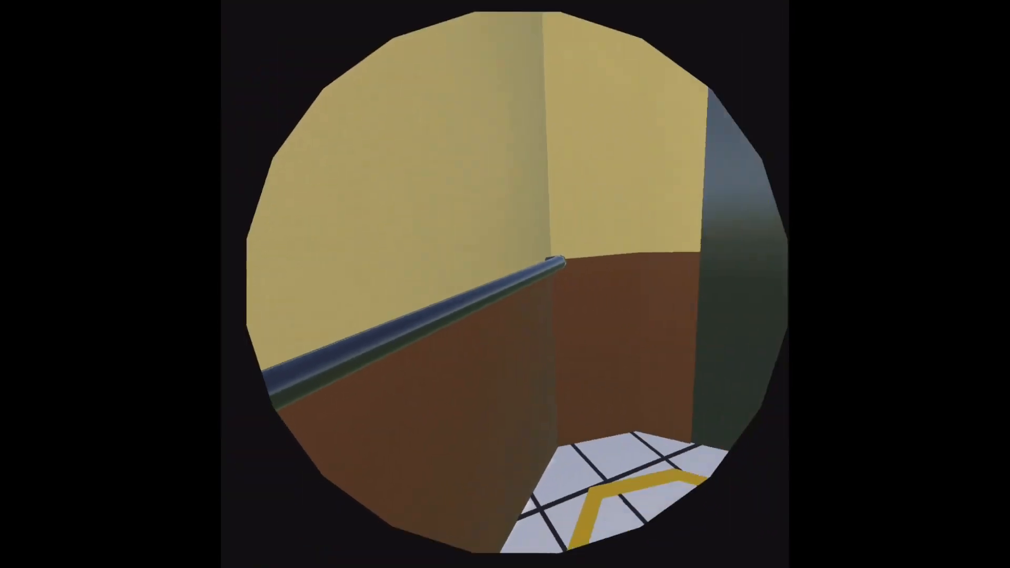
mouse_move(505, 284)
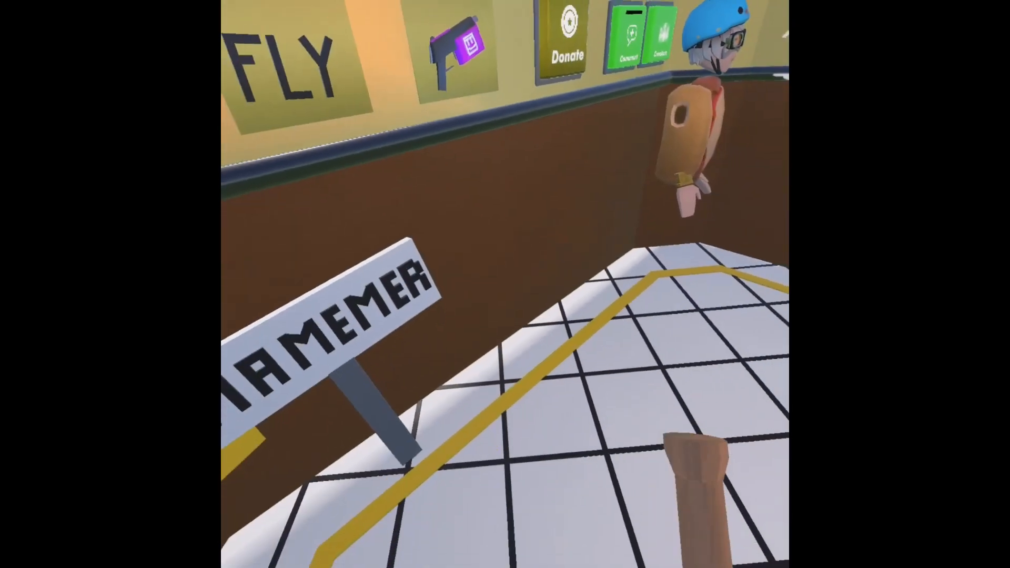
mouse_move(505, 284)
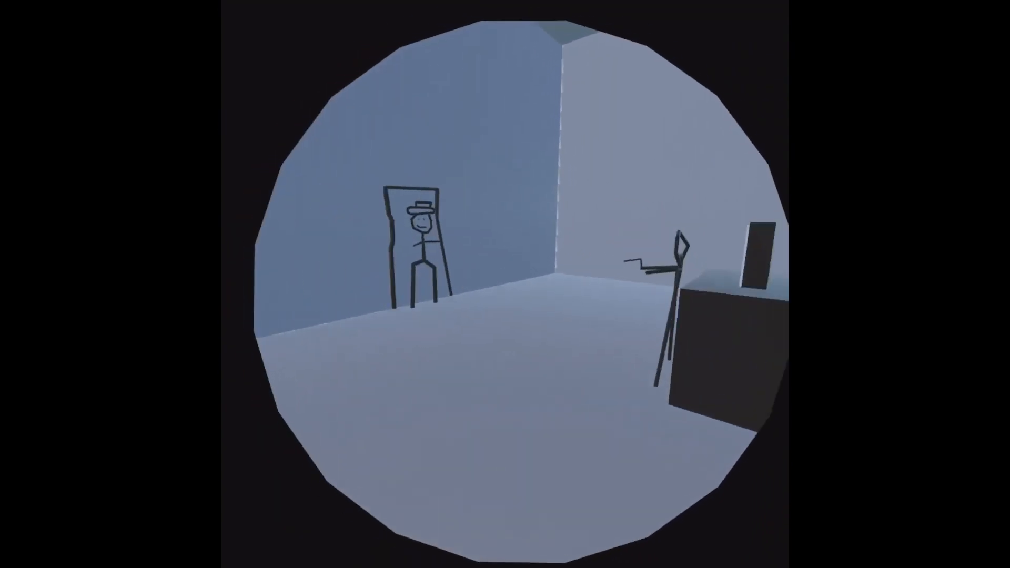
mouse_move(505, 284)
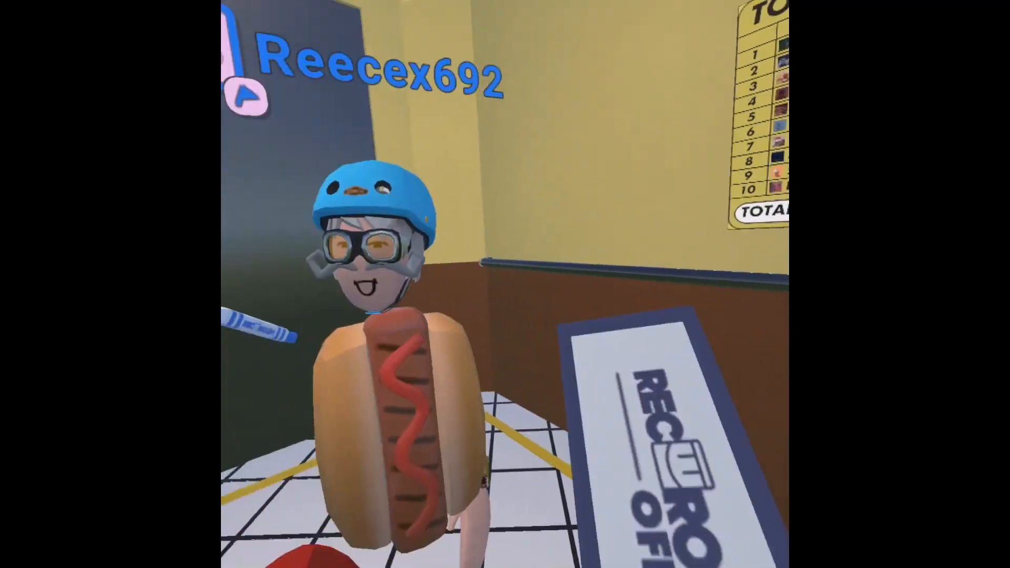
mouse_move(505, 284)
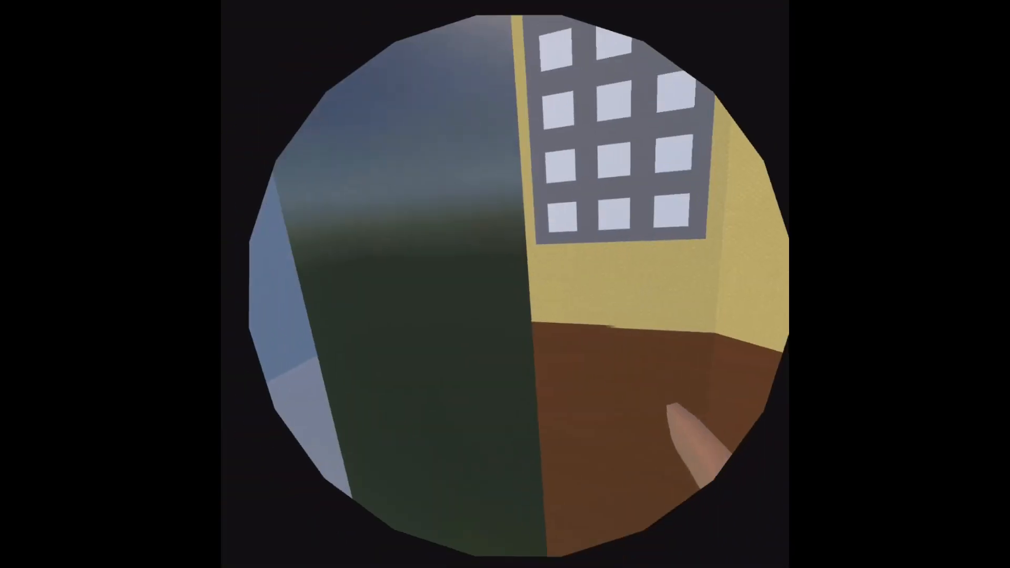
mouse_move(505, 284)
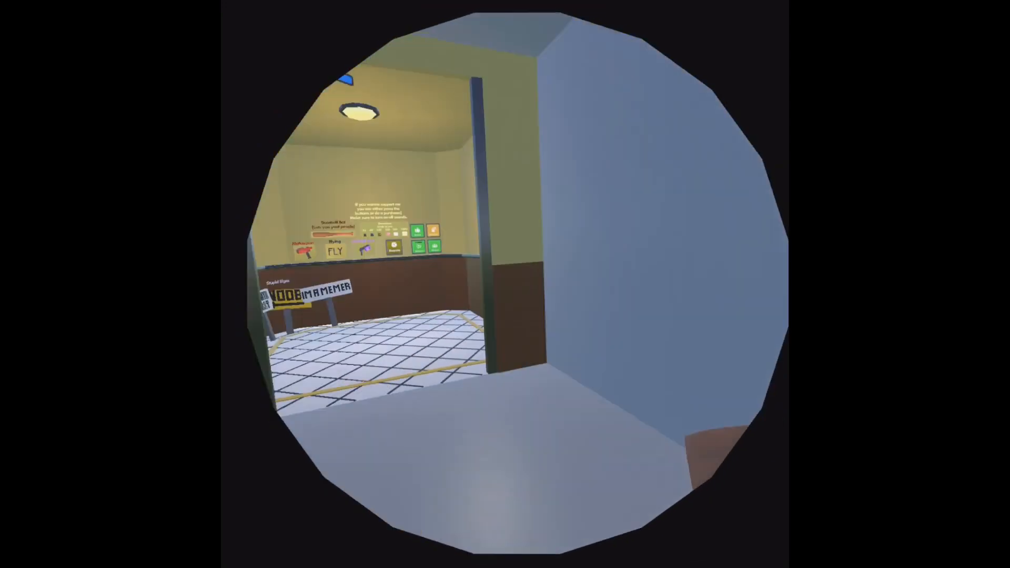
mouse_move(505, 284)
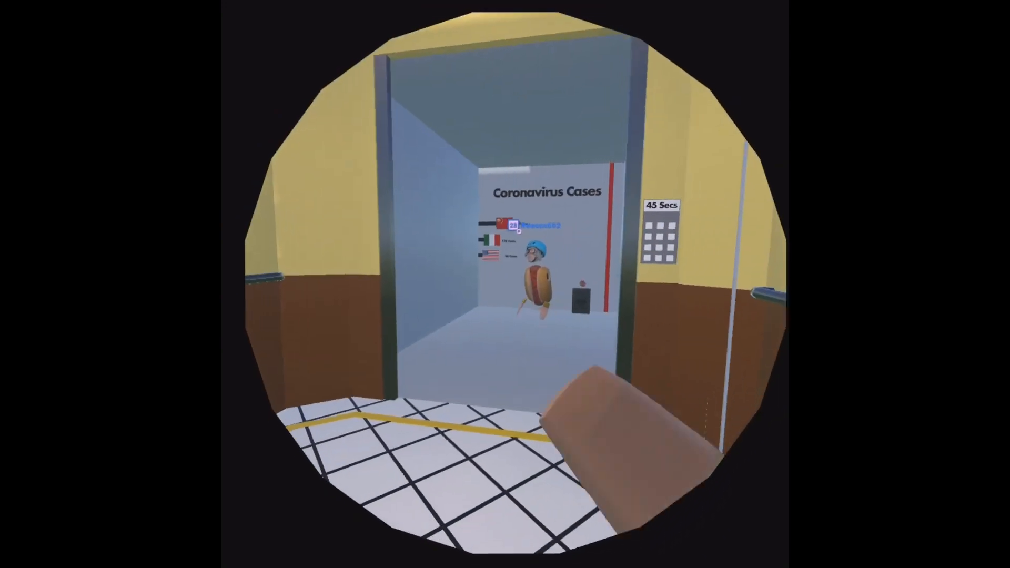